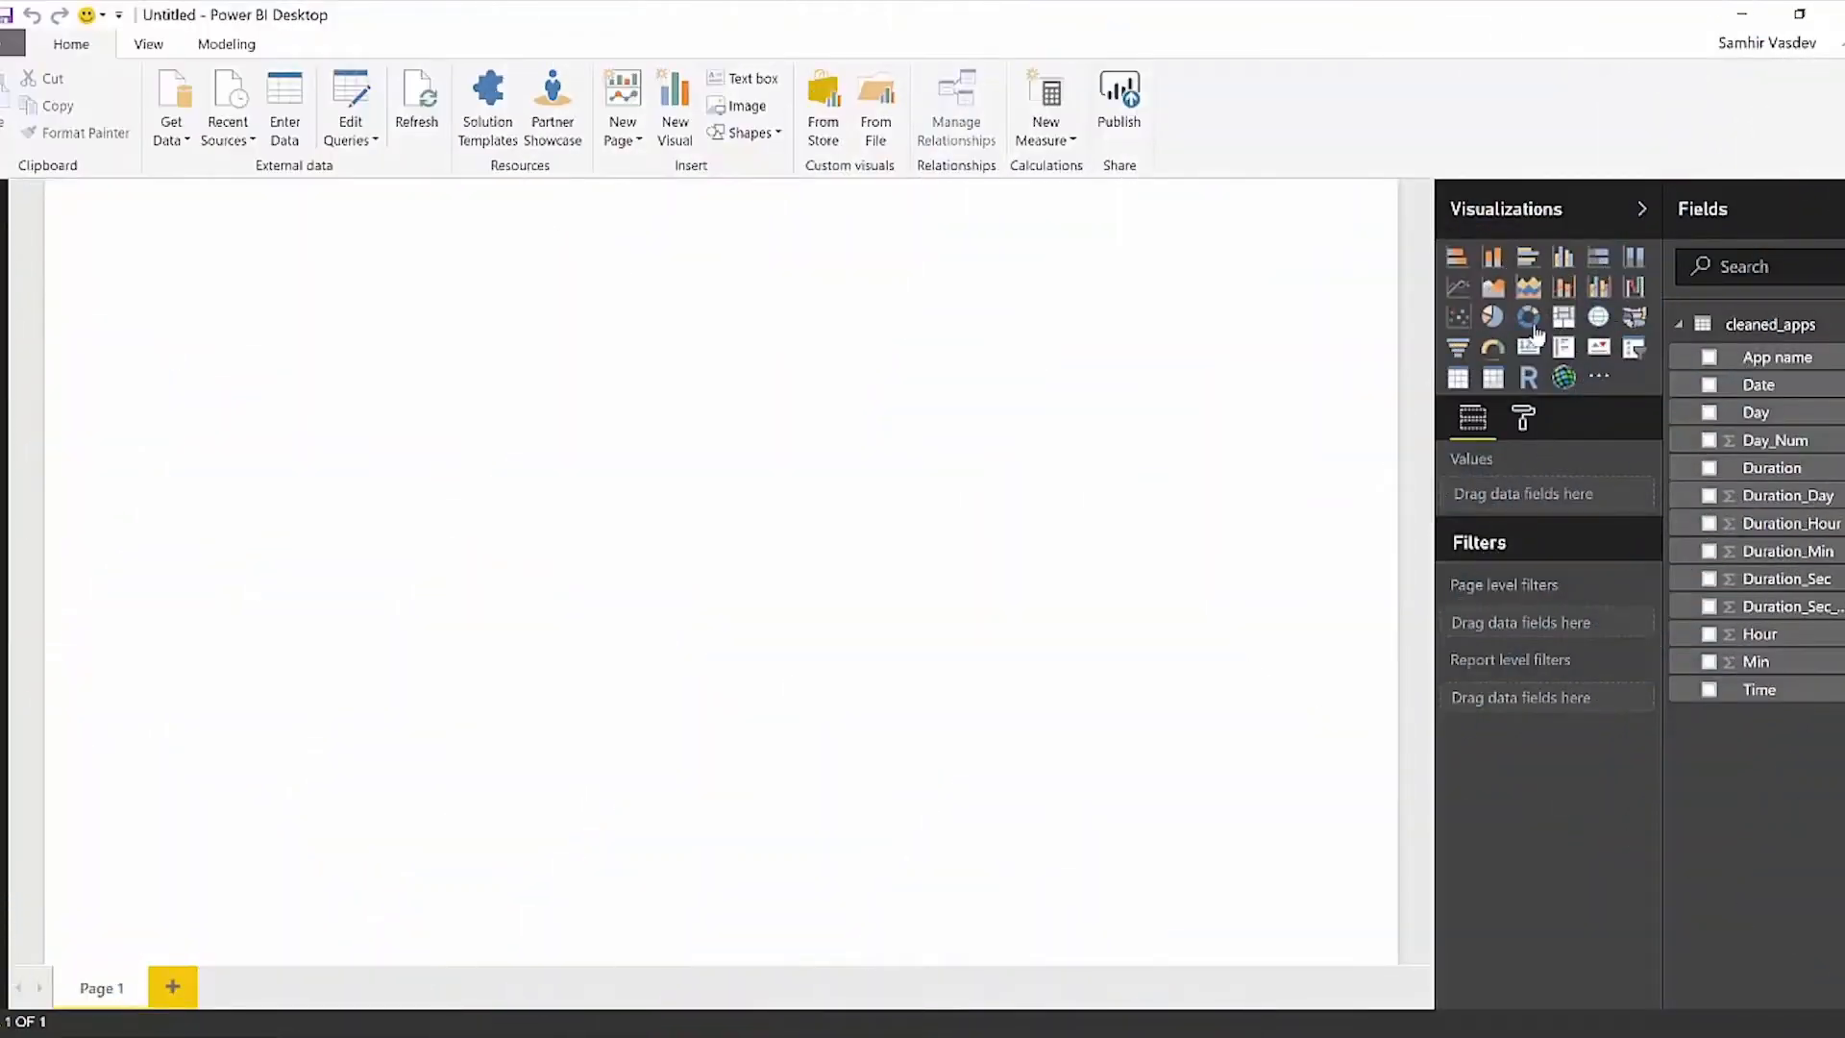
{"action": "mouse_move", "coordinate": [1493, 287]}
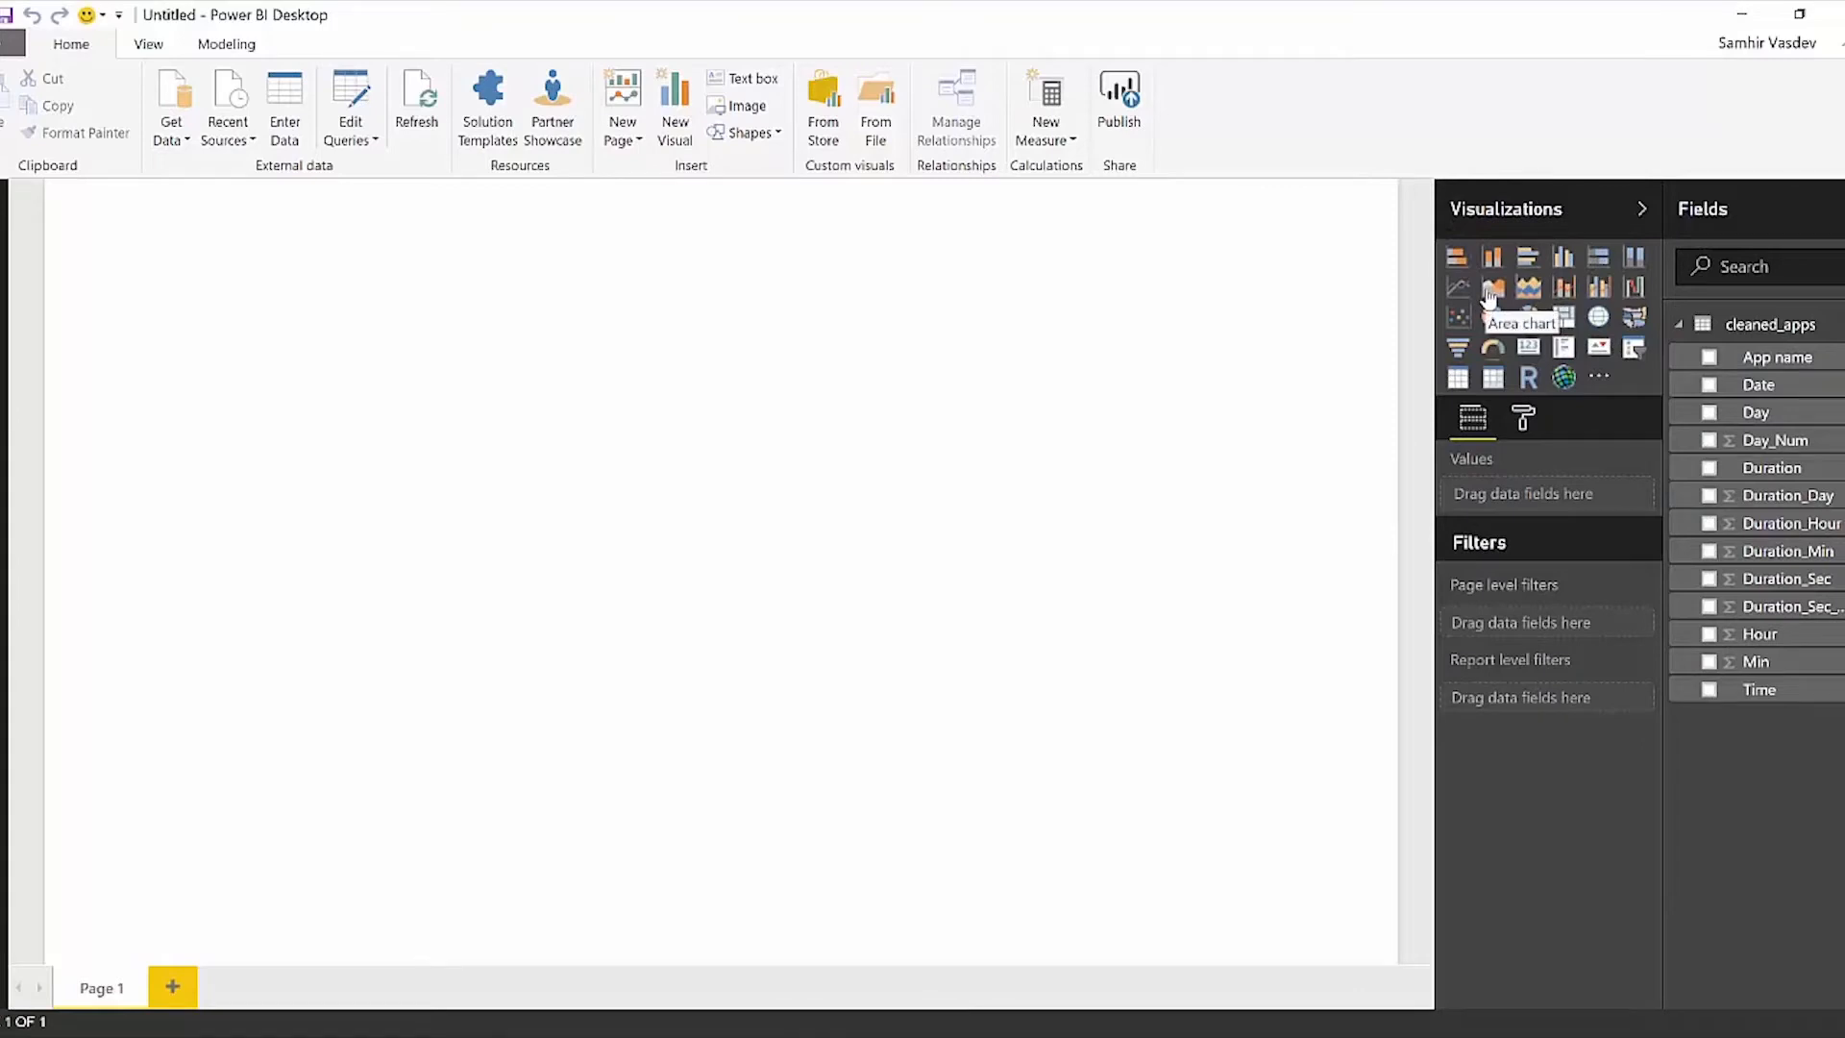
{"action": "mouse_move", "coordinate": [1456, 256]}
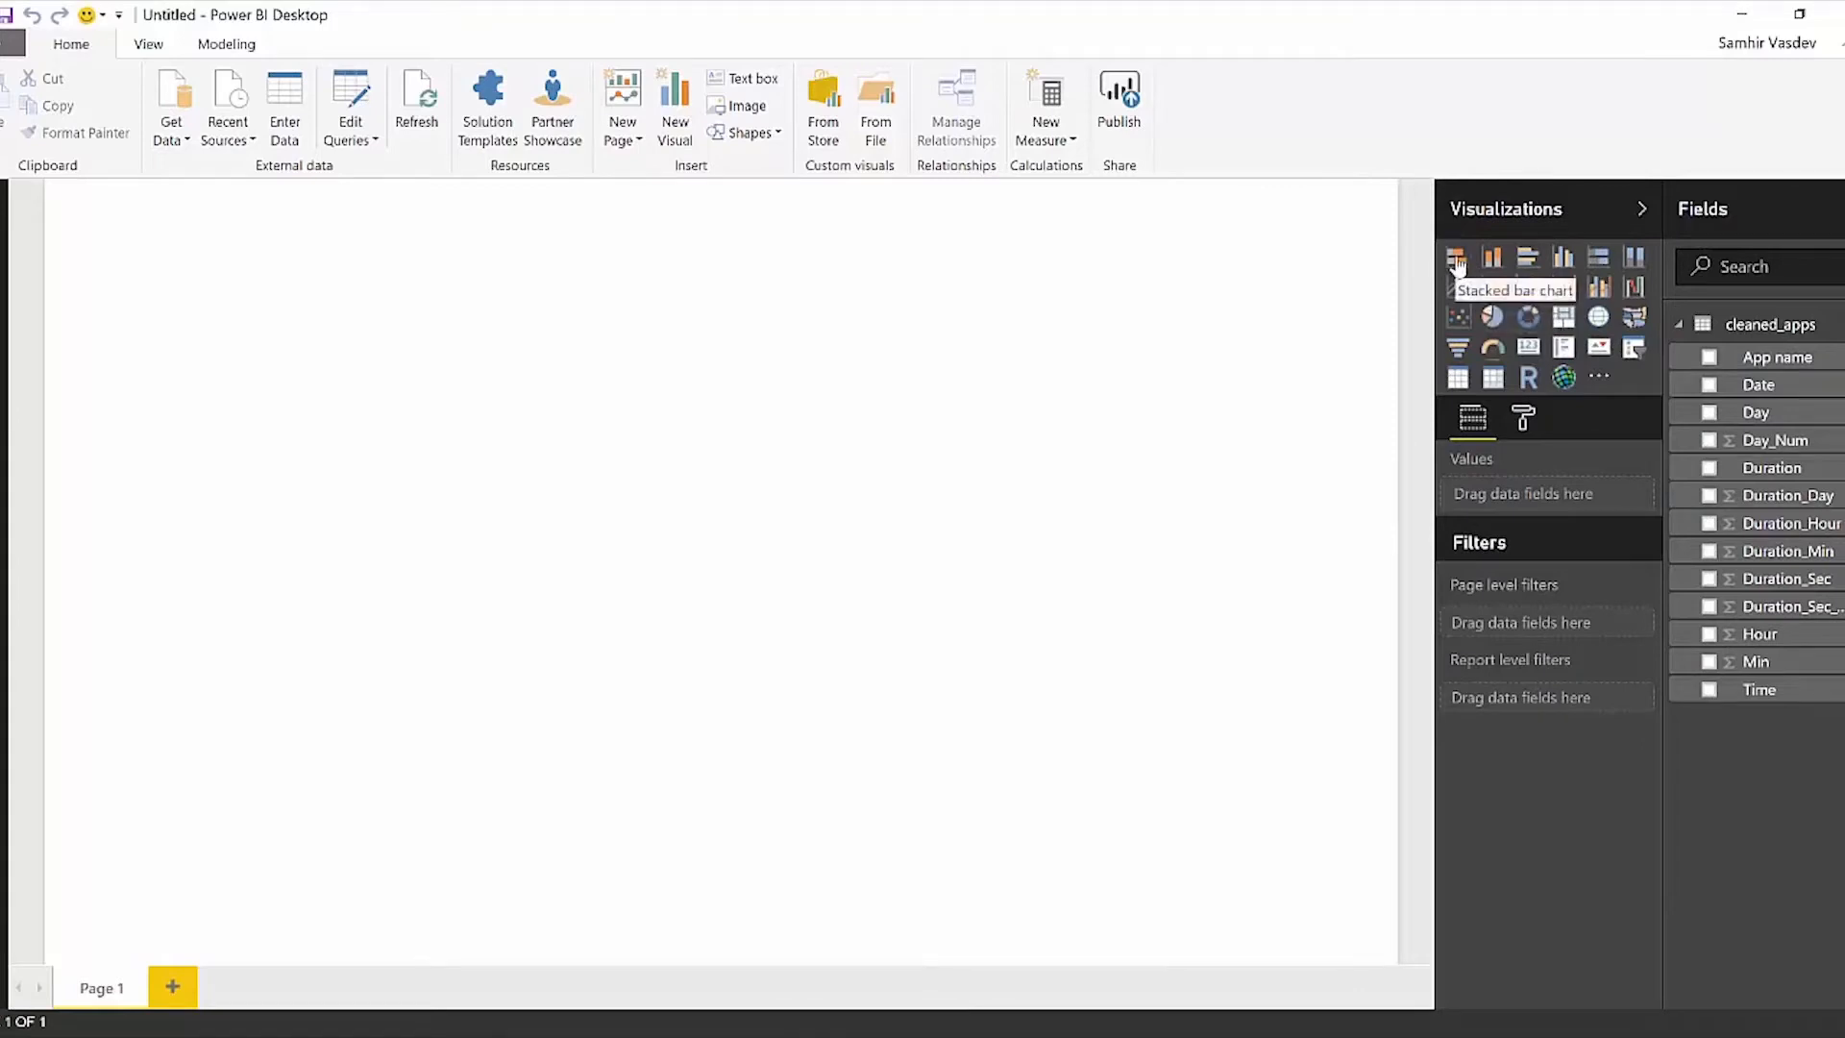
{"action": "mouse_move", "coordinate": [1458, 318]}
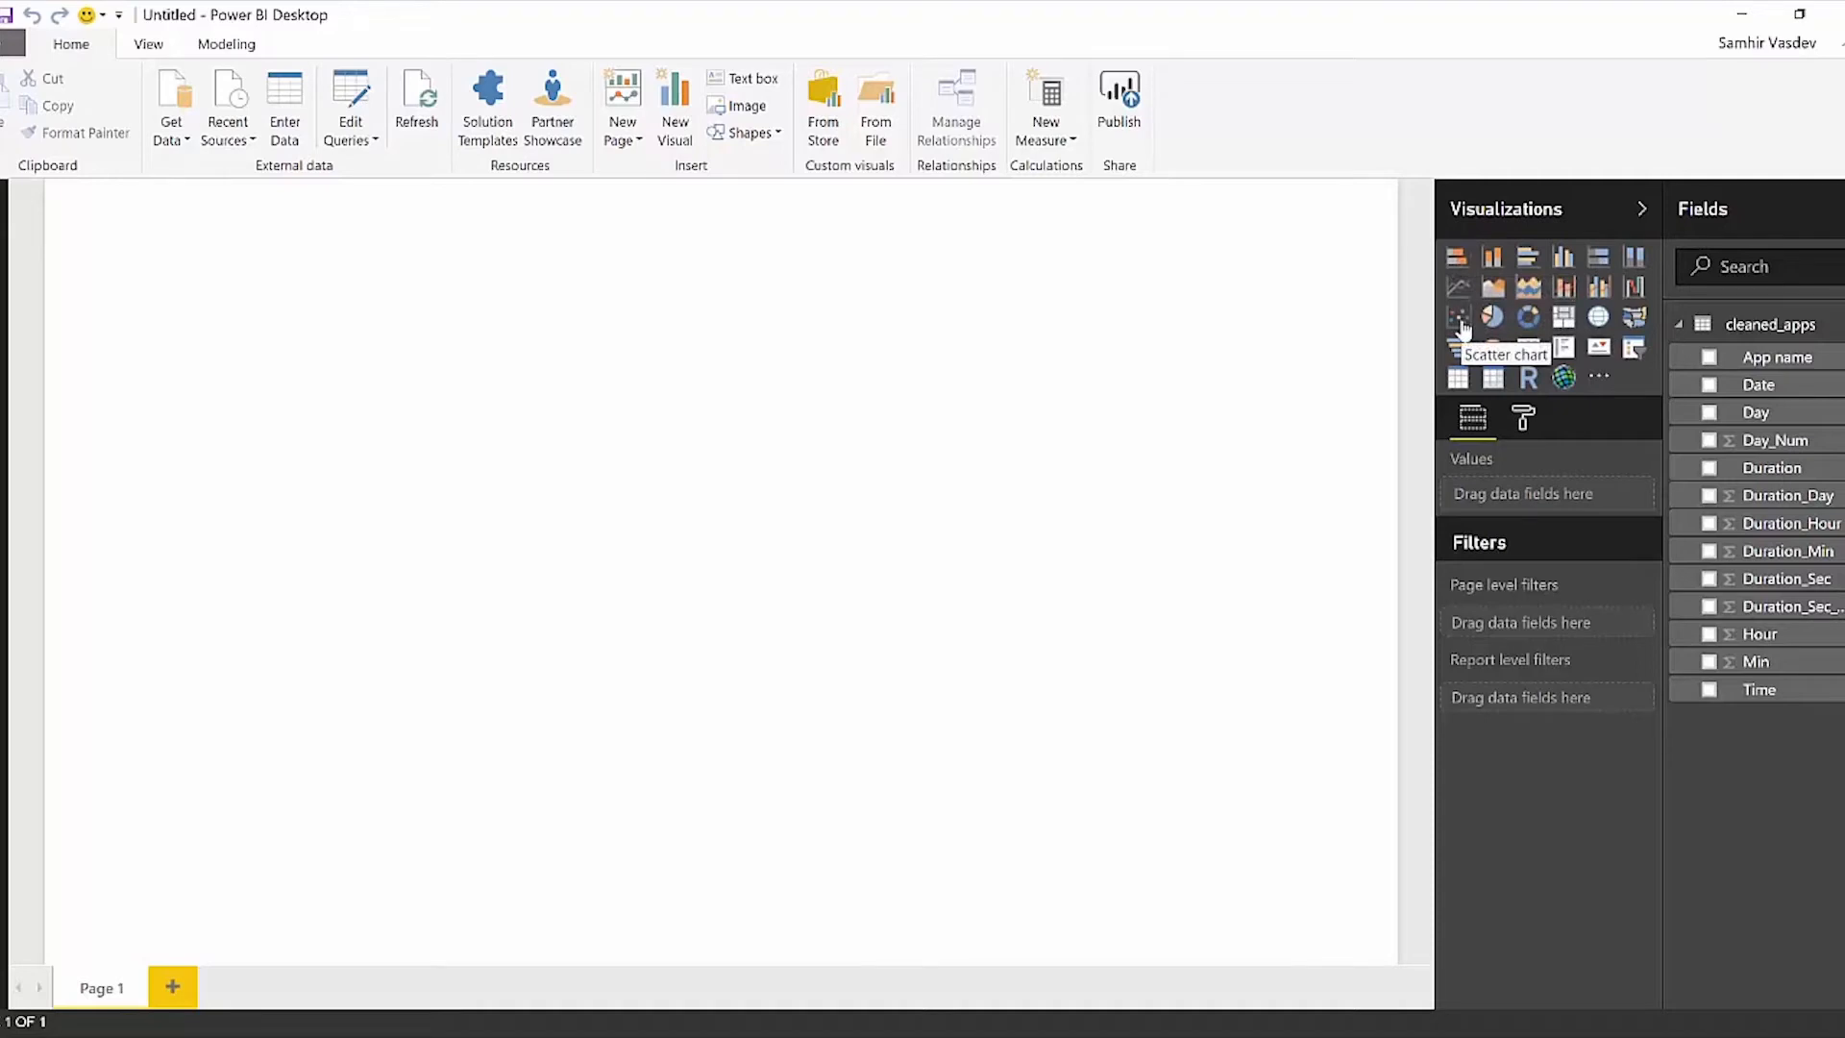
Add an empty stacked bar chart visual to the report canvas from the Visualizations pane.
{"action": "left_click", "coordinate": [1457, 257]}
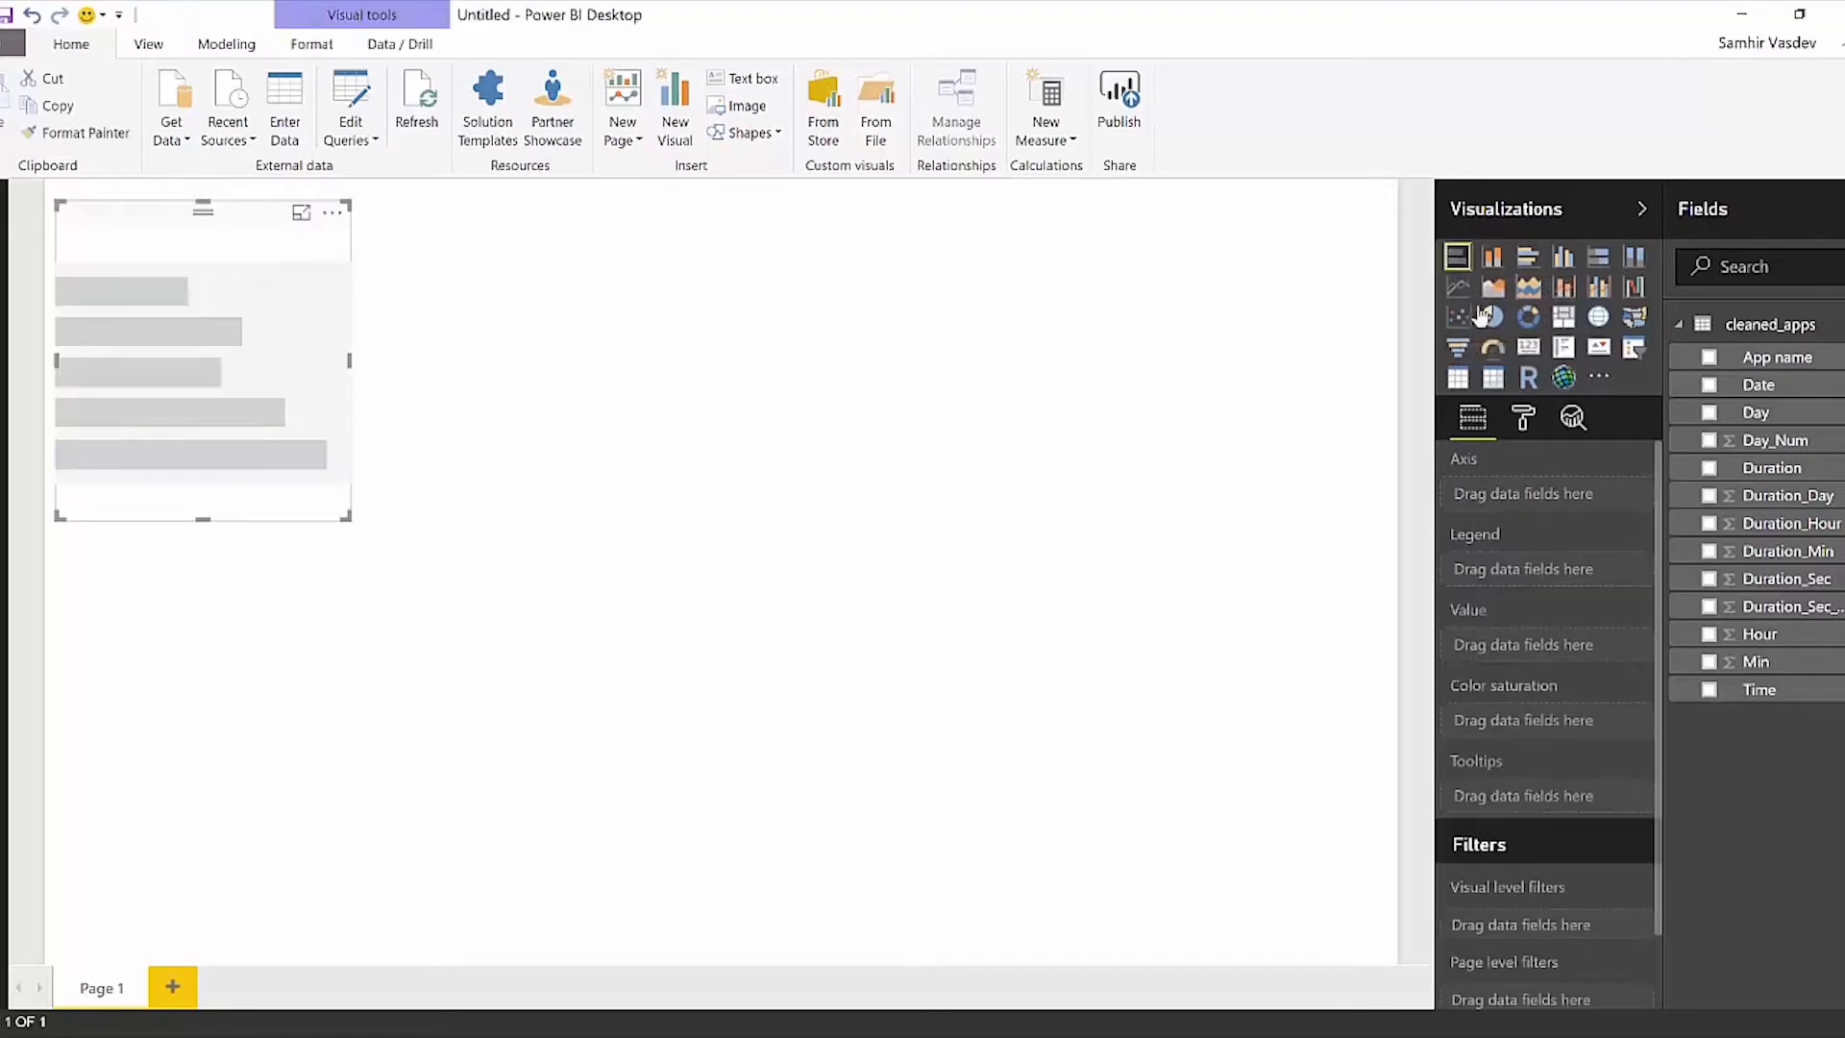